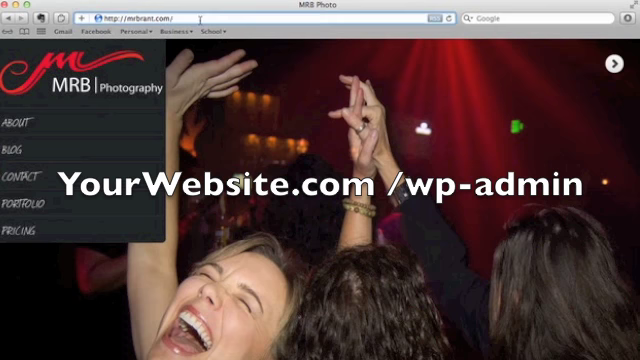
Go to the MRB Photo site's /wp-admin address to reach the login page.
type("/wp-admin%2F&reauth")
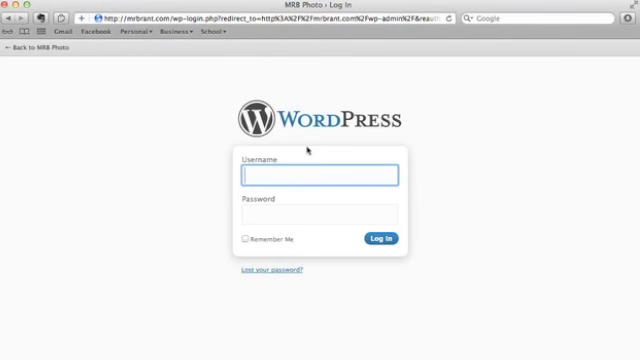
Log in with username 'mr…' and password to reach the MRB Photo dashboard.
type("mrbrant")
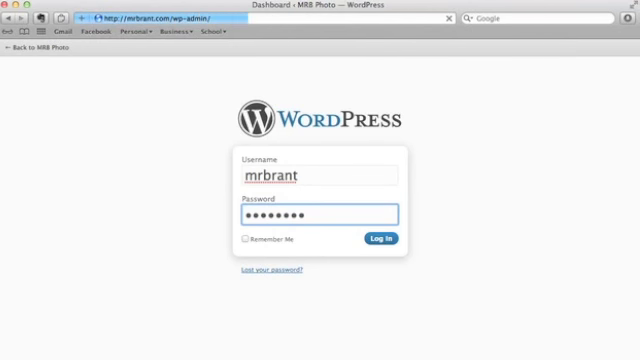
left_click(380, 237)
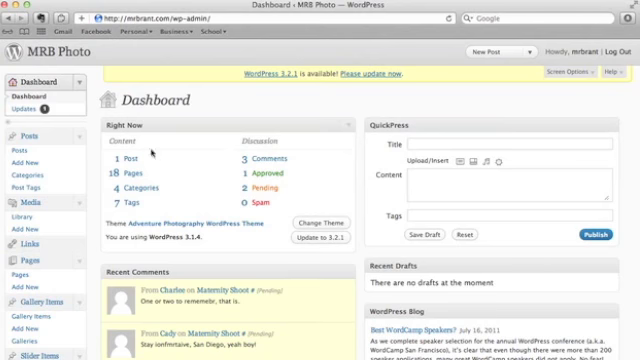
mouse_move(268, 160)
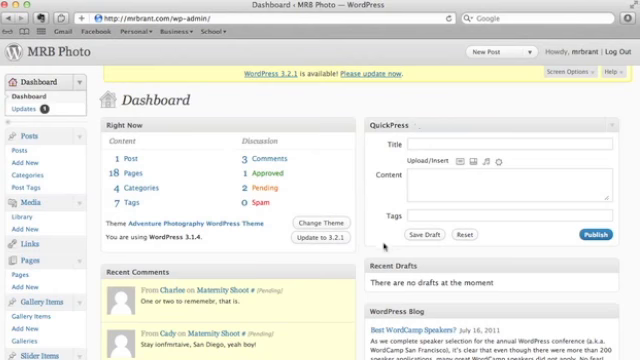
Scroll the dashboard down to the Recent Comments list.
scroll("down", 3)
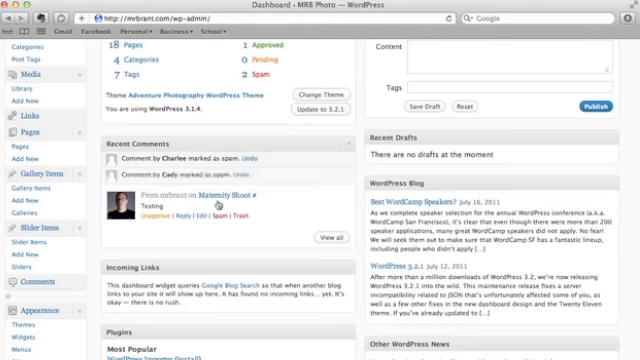
mouse_move(216, 214)
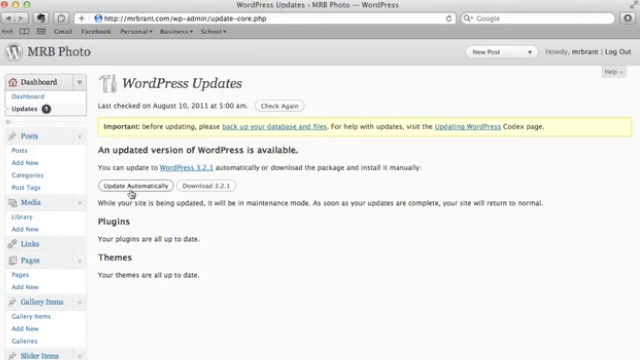
Run the automatic update to WordPress 3.2.1, then return to the dashboard.
left_click(148, 187)
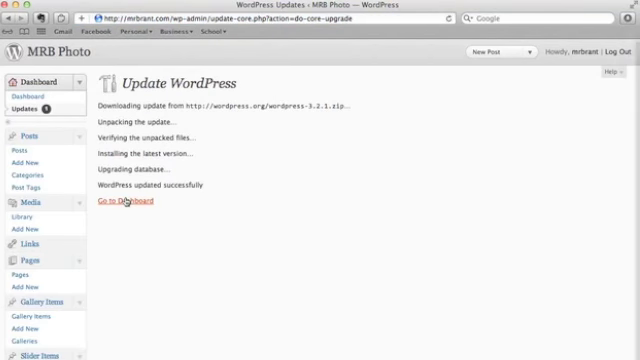
left_click(131, 202)
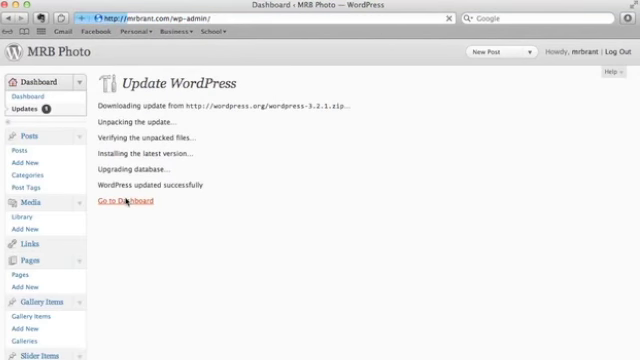